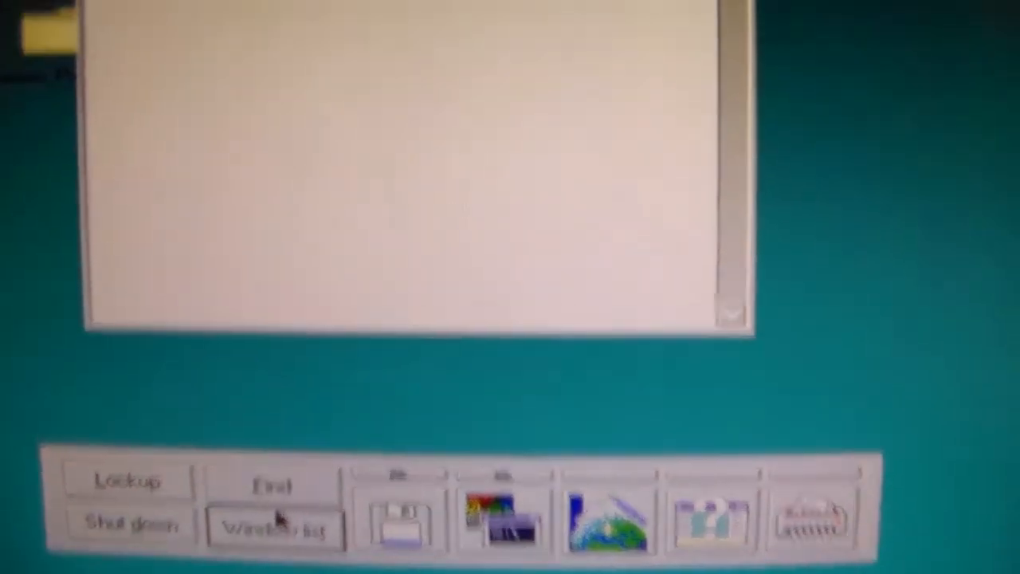
Step: Show the Window List of open desktop, LaunchPad and clock windows, then hide it
click(271, 528)
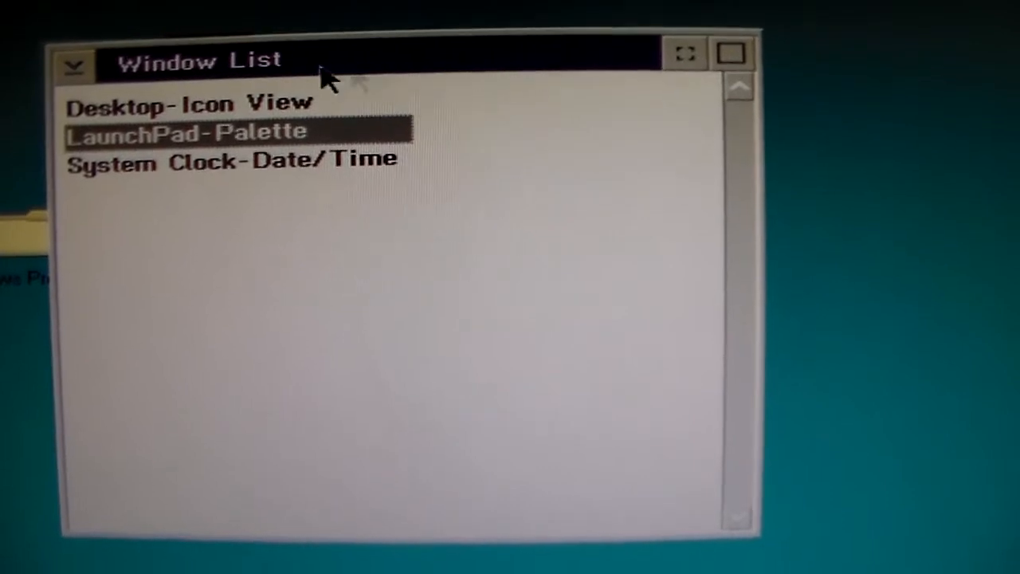
click(78, 65)
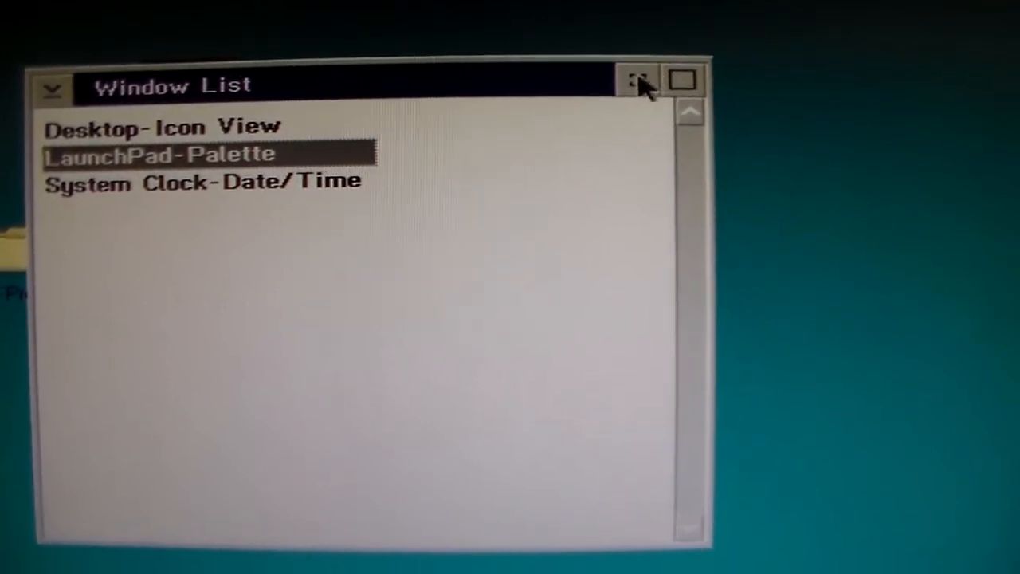
click(634, 78)
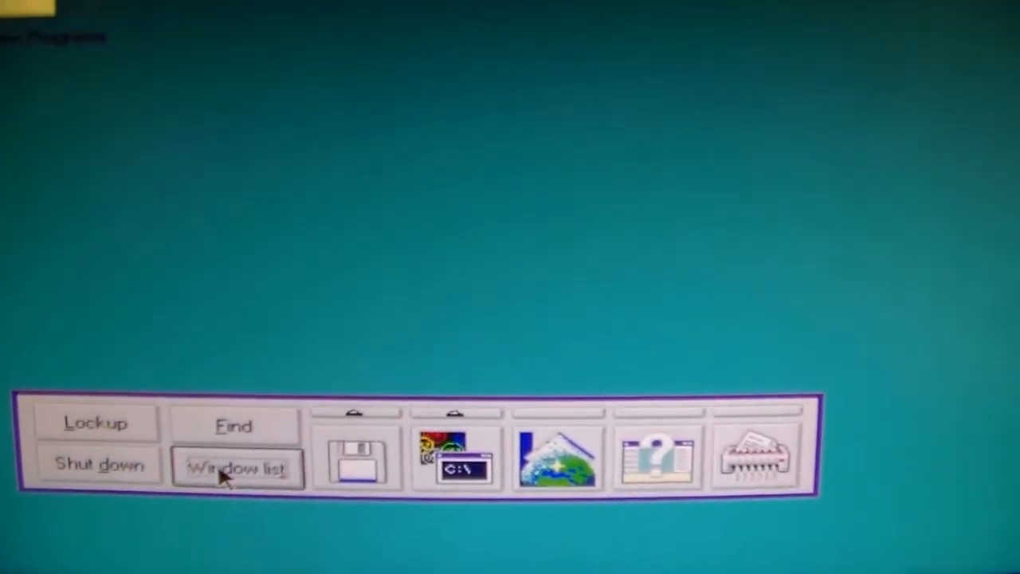
click(237, 468)
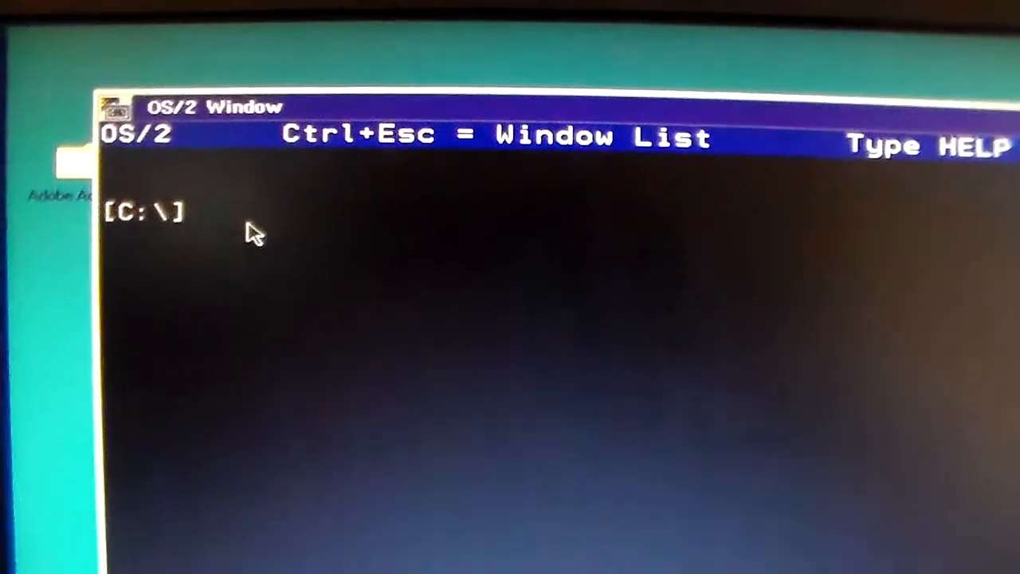
Step: Type 'exi' at the [C:\] OS/2 command prompt
text(exi)
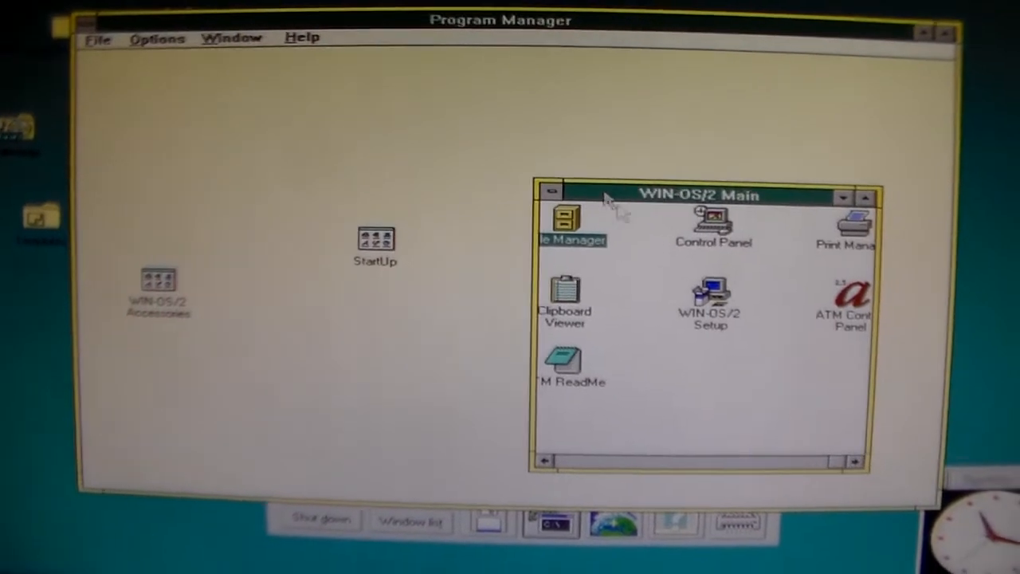
Step: Exit Win-OS/2 from Program Manager's File menu and confirm with OK
double_click(566, 223)
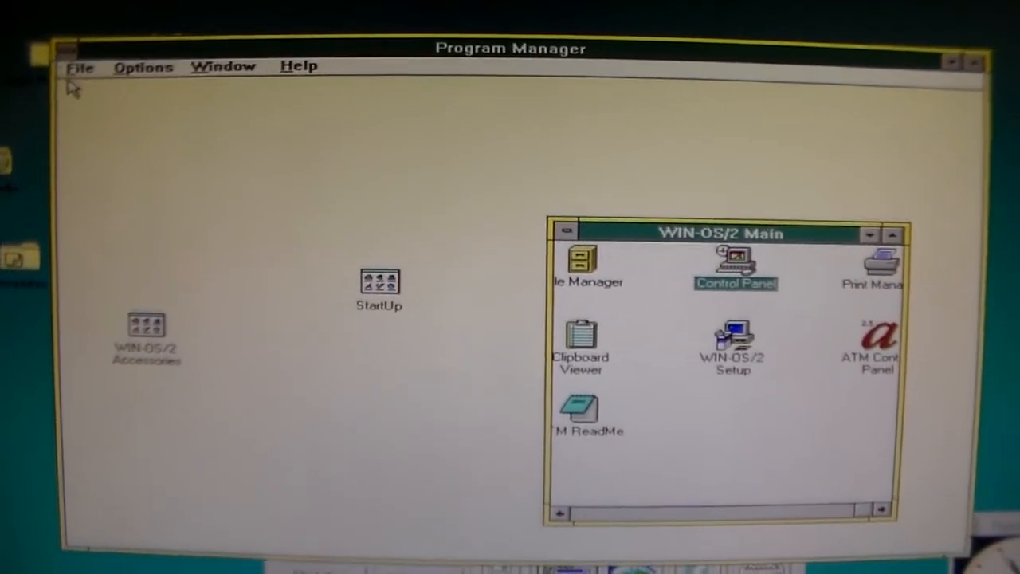
click(81, 65)
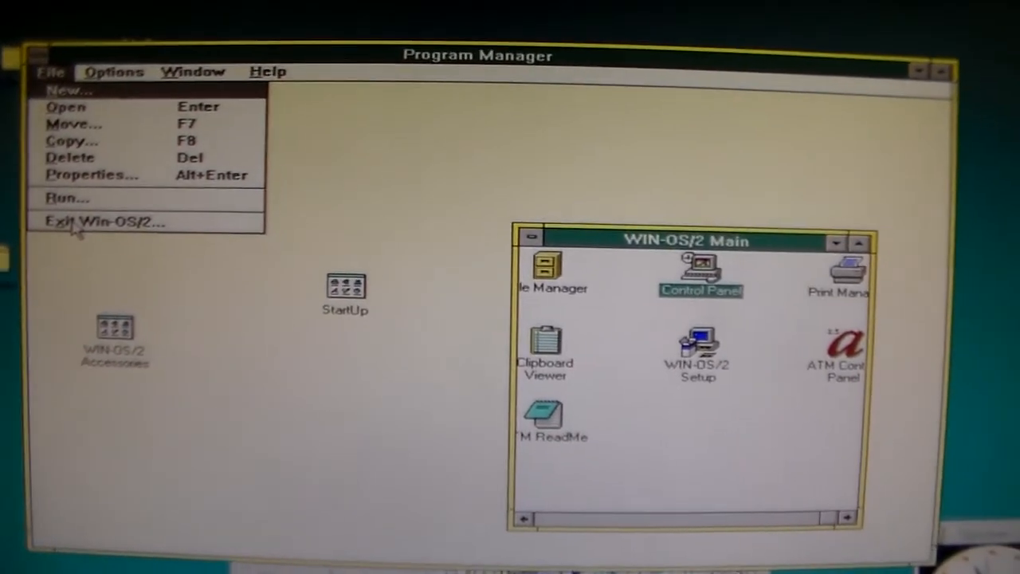
click(95, 220)
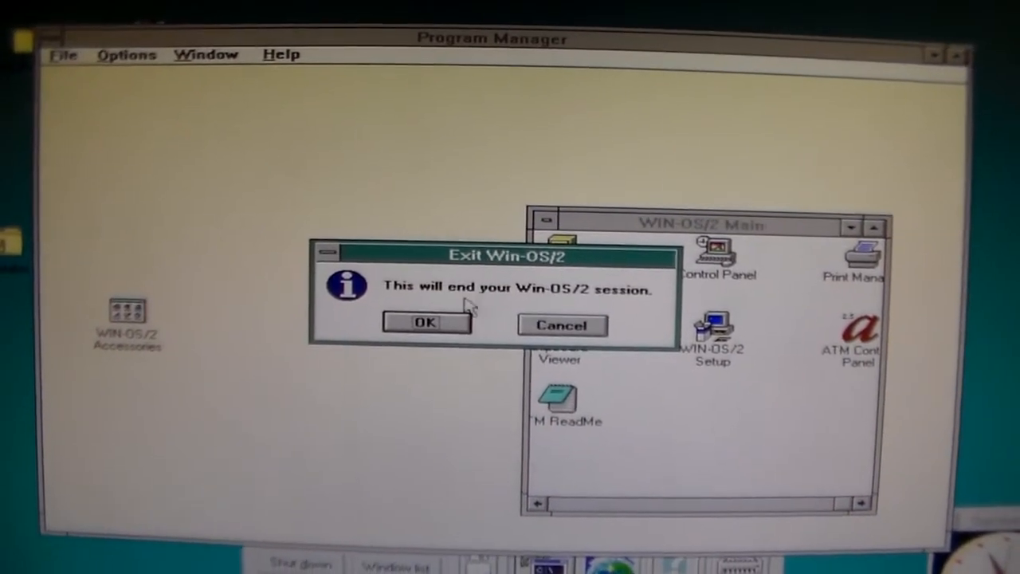
click(424, 323)
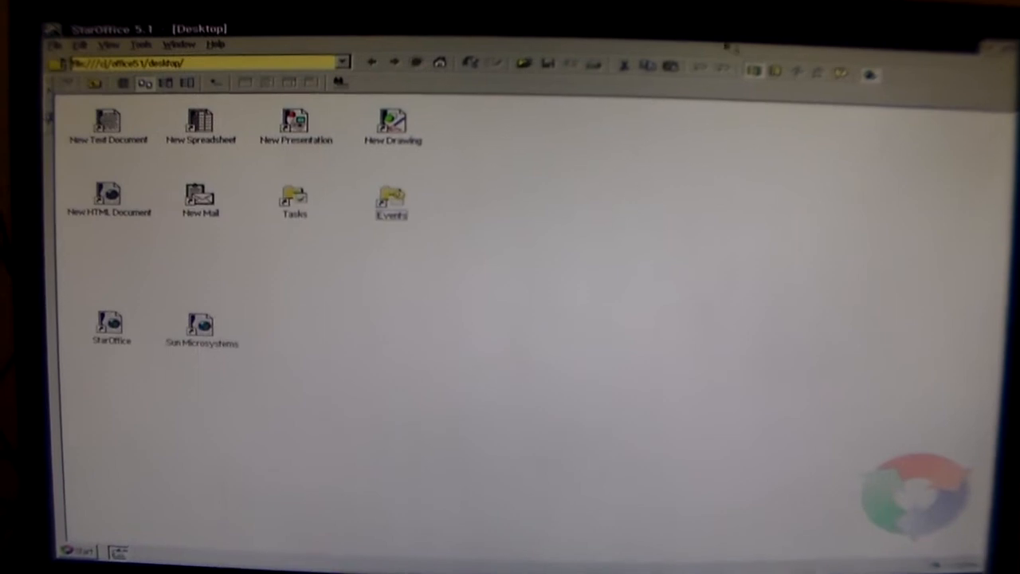
Step: Show StarOffice's display options list (Explorer, Beamer, Full Screen, Integrated Desktop)
click(60, 42)
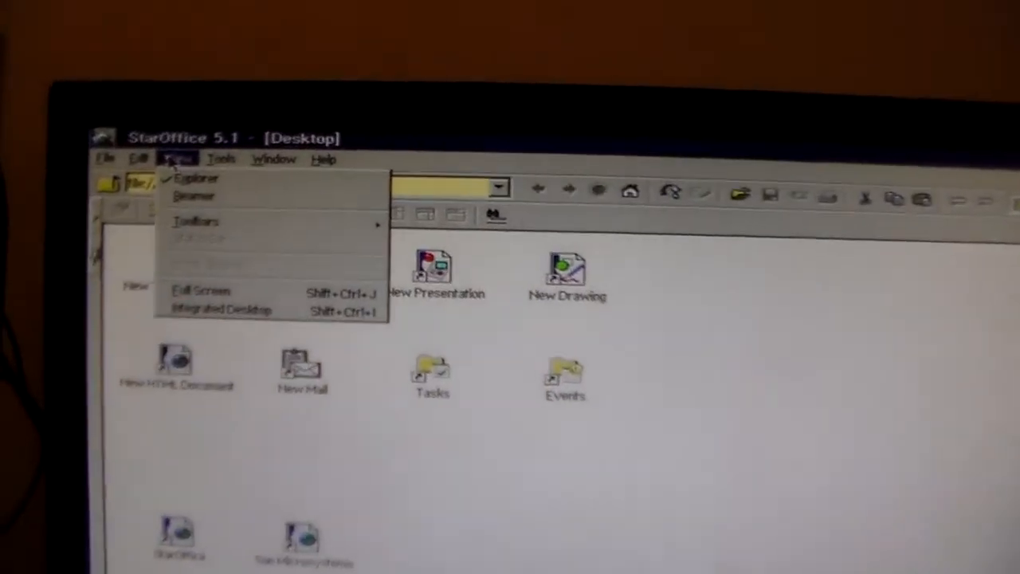
Step: Open StarOffice's Start menu listing Text Document, Spreadsheet, Mail and Drawing
click(140, 128)
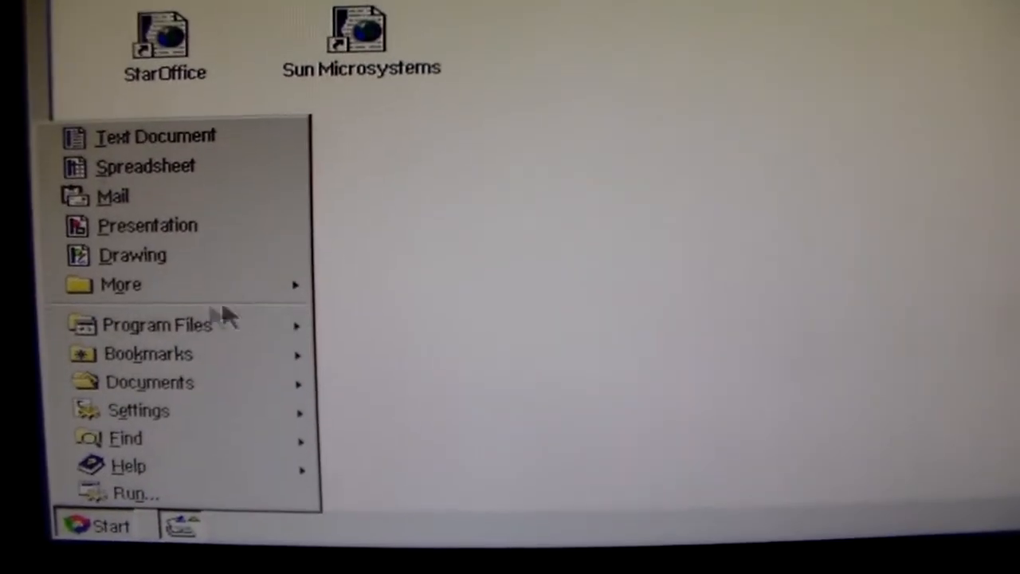
Step: Open StarOffice's File menu with Exit highlighted
click(151, 325)
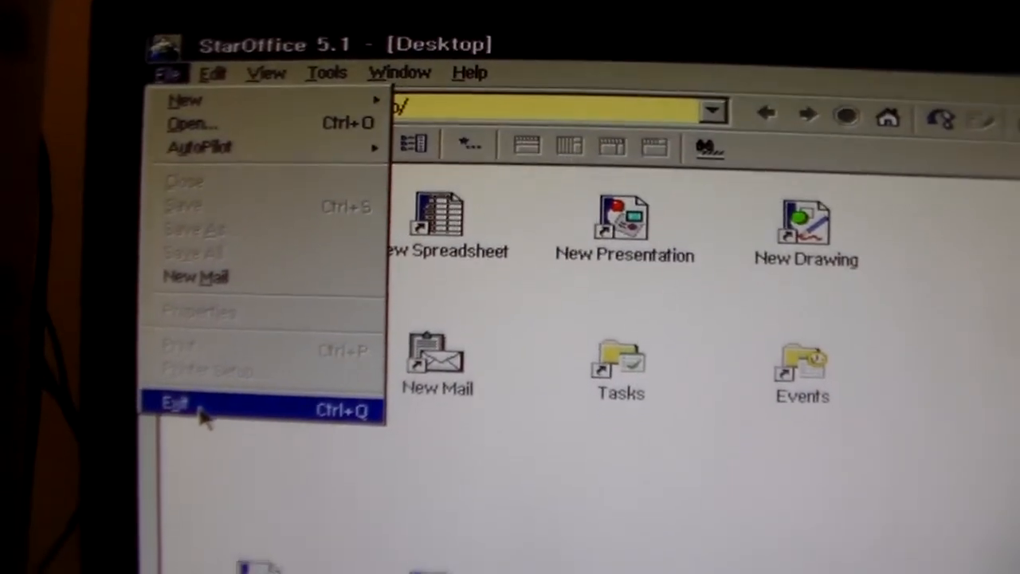
Step: Choose File > Exit to close StarOffice 5.1
click(176, 411)
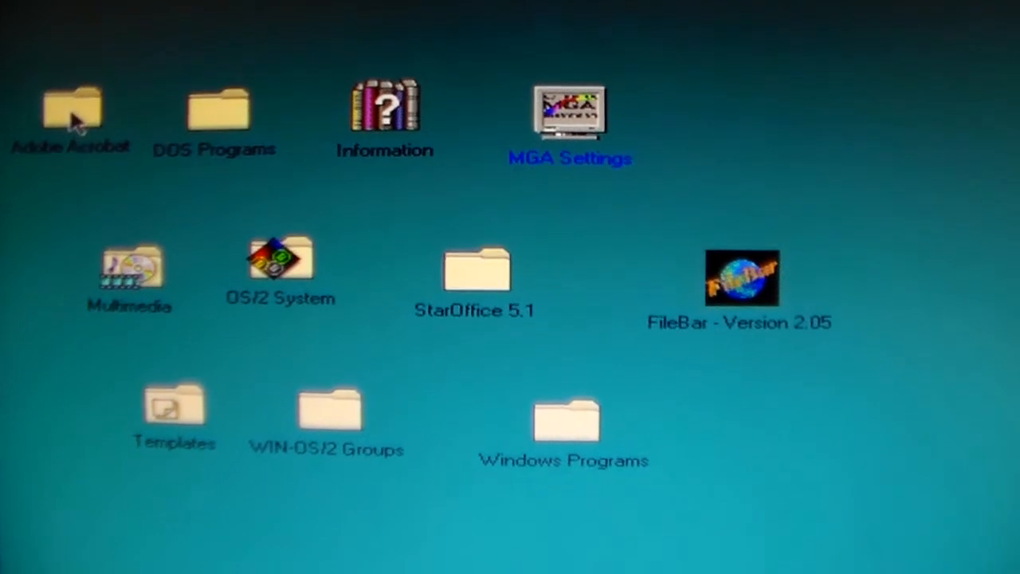
Step: Open the OS/2 System folder showing Games, Startup, Drives and Shredder
double_click(72, 111)
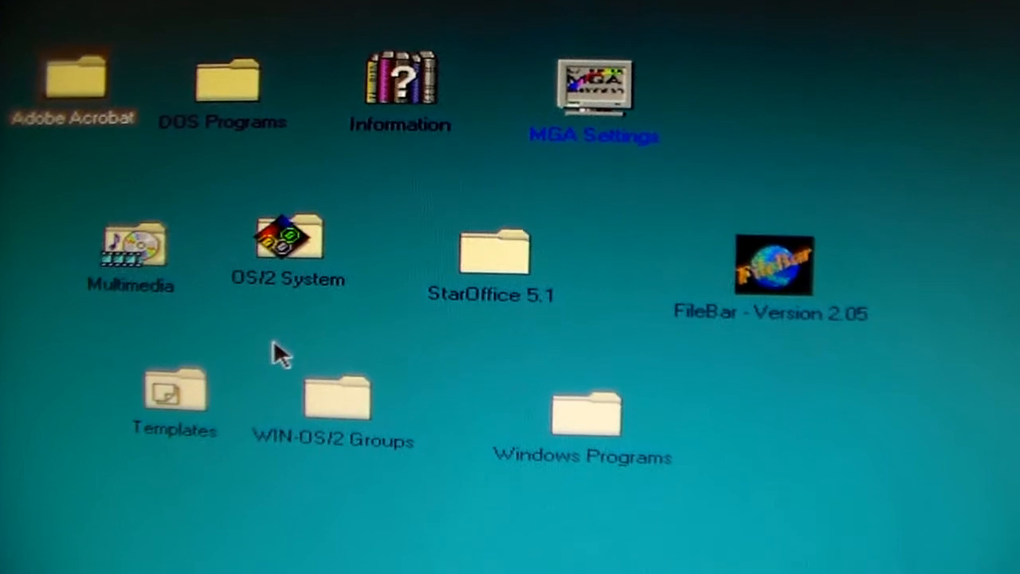
double_click(287, 243)
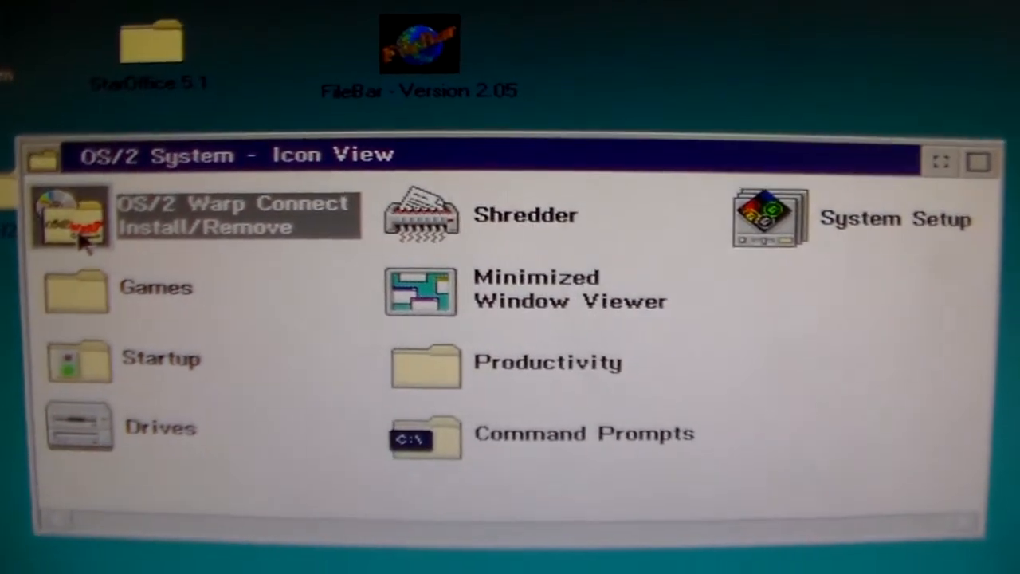
Step: Launch OS/2 Warp Connect Install/Remove from the OS/2 System folder
double_click(65, 219)
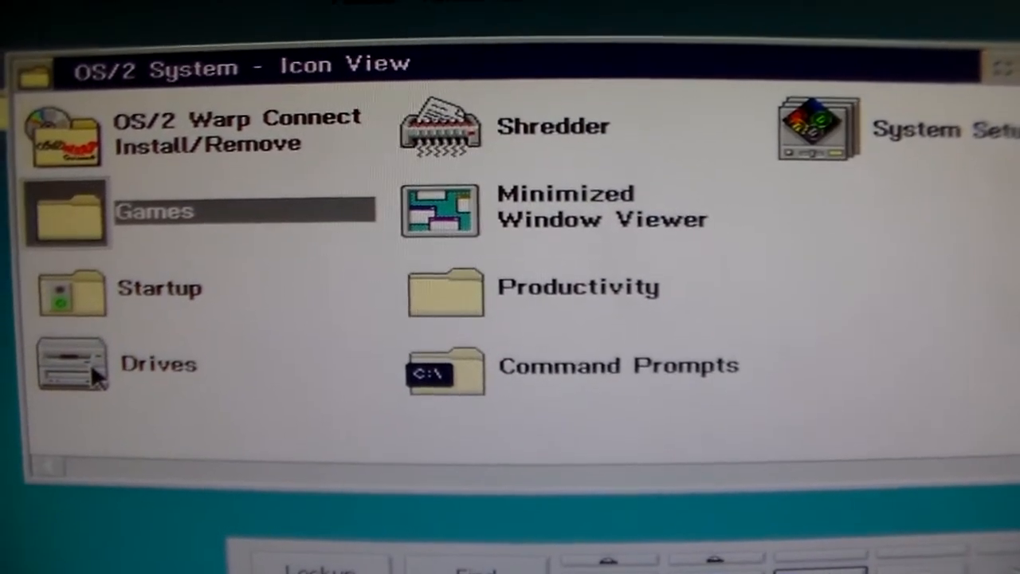
Step: Open another object from the OS/2 System Icon View window
double_click(68, 359)
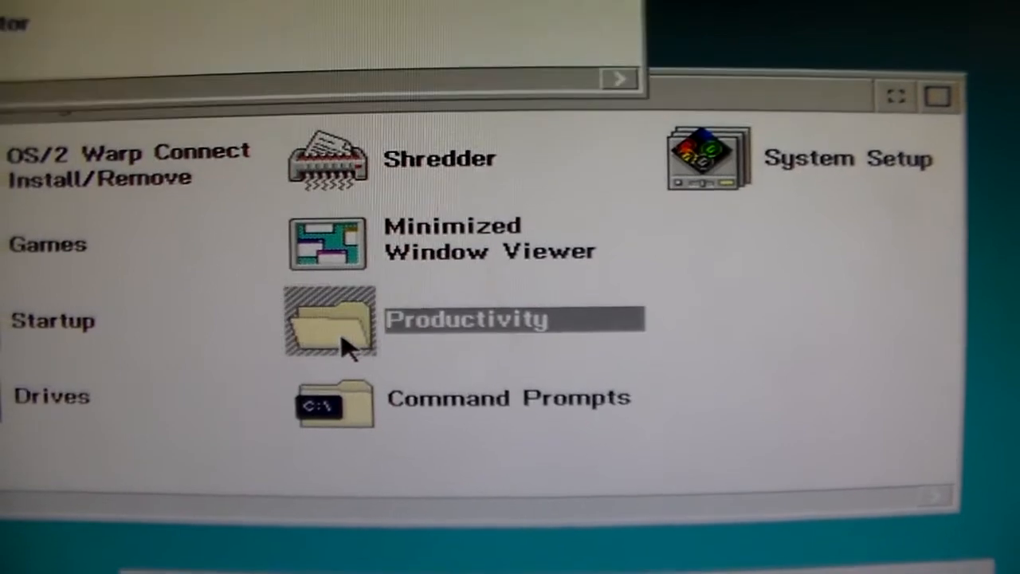
double_click(326, 323)
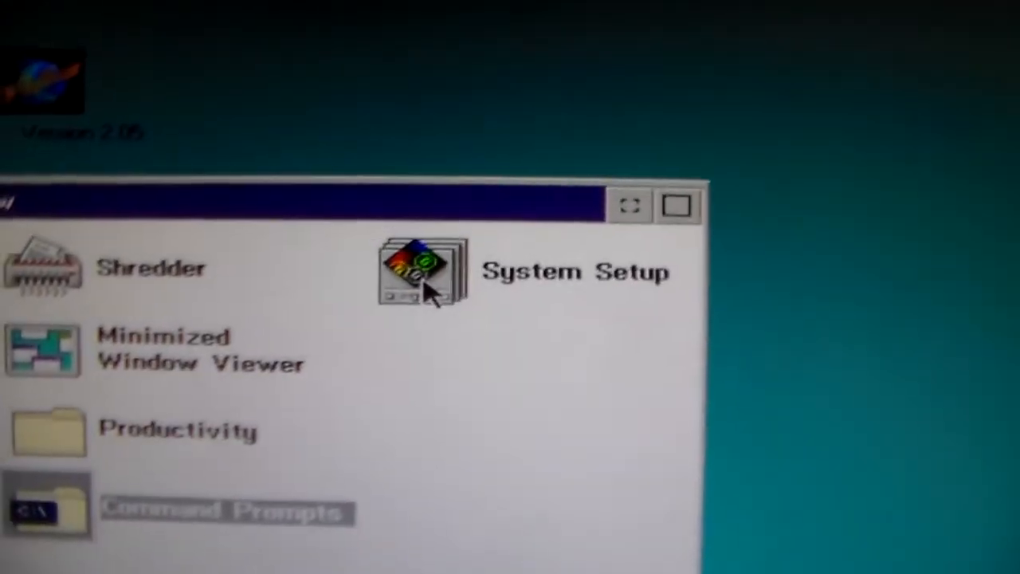
Step: Open System Setup to display Sound, Mouse, Keyboard and System Clock objects
double_click(421, 271)
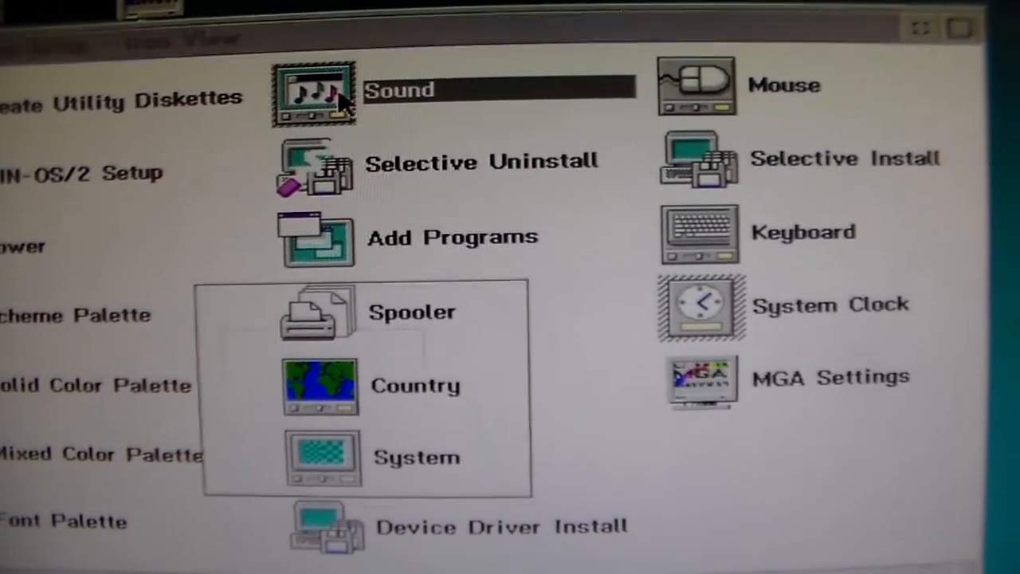
double_click(320, 90)
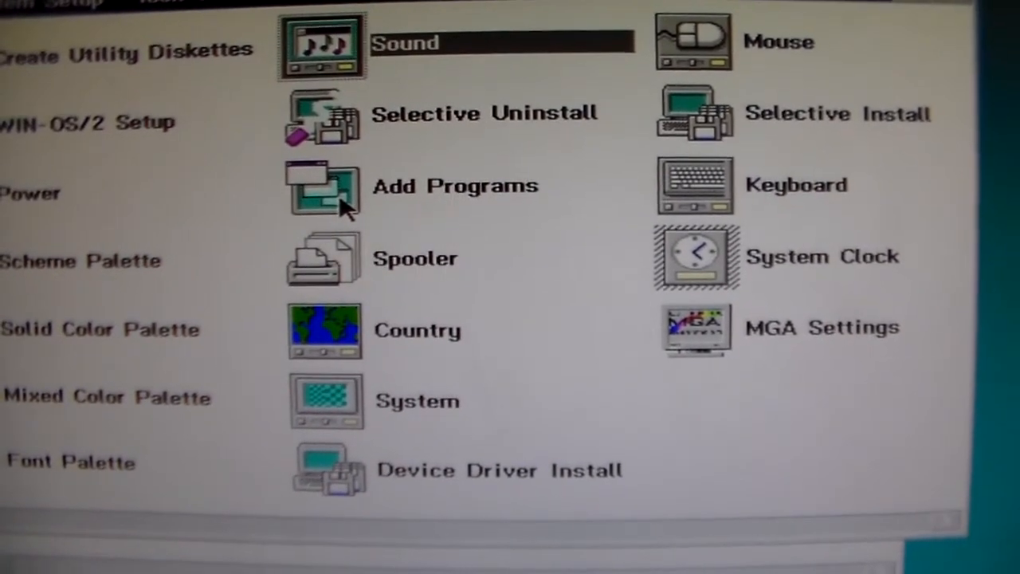
double_click(322, 186)
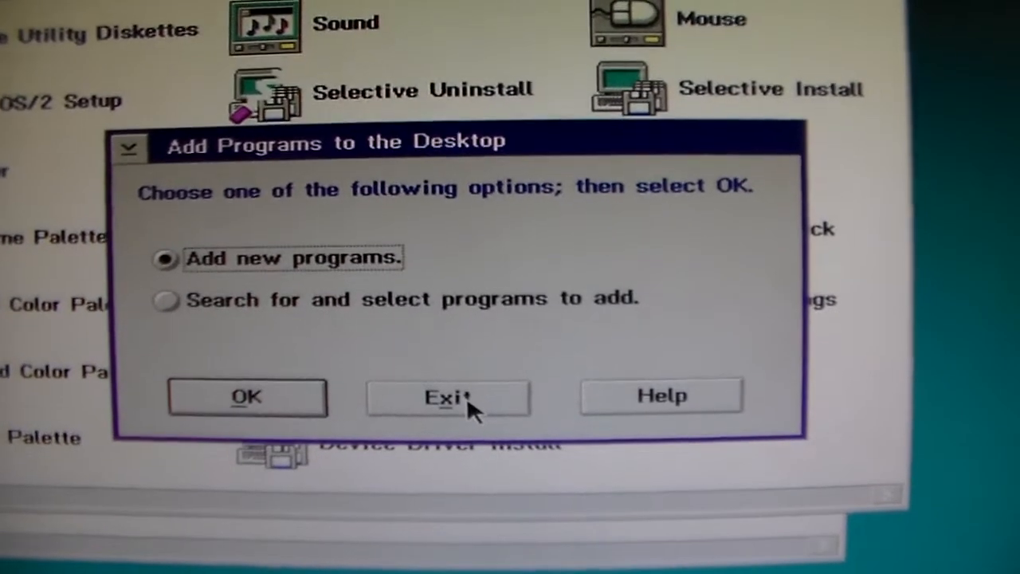
click(449, 397)
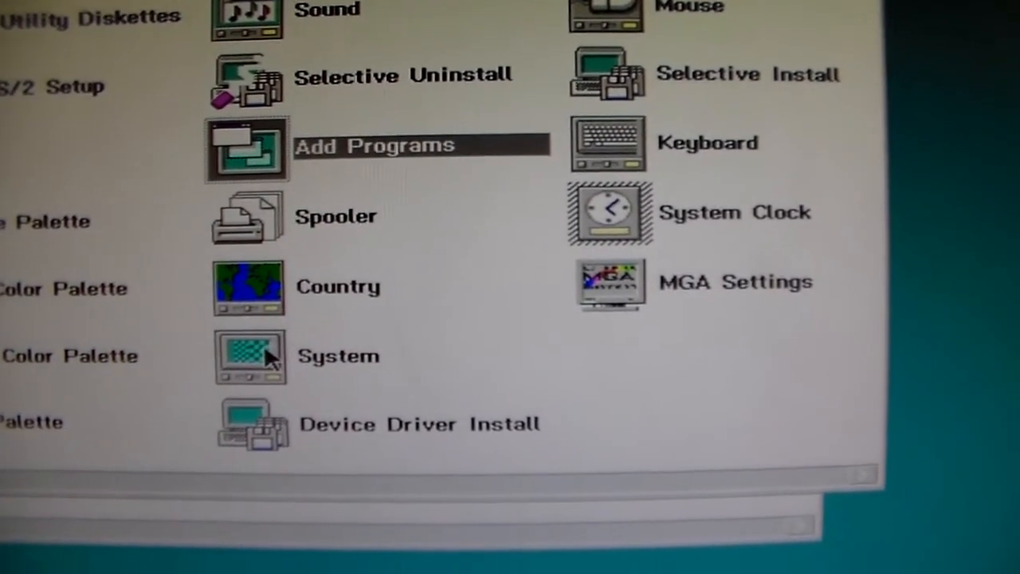
Step: Open the System settings notebook on its Confirmations page
double_click(250, 357)
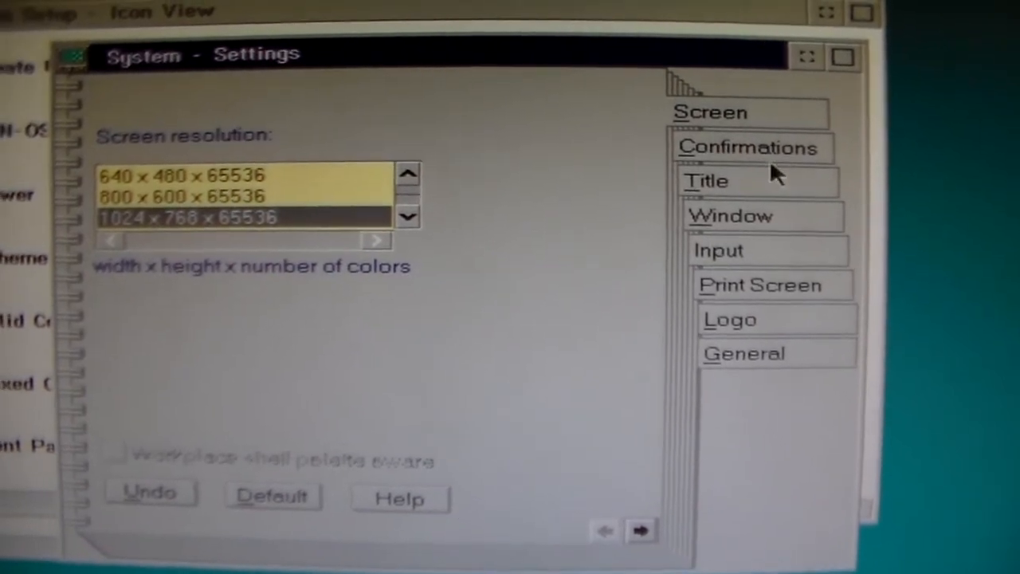
click(747, 148)
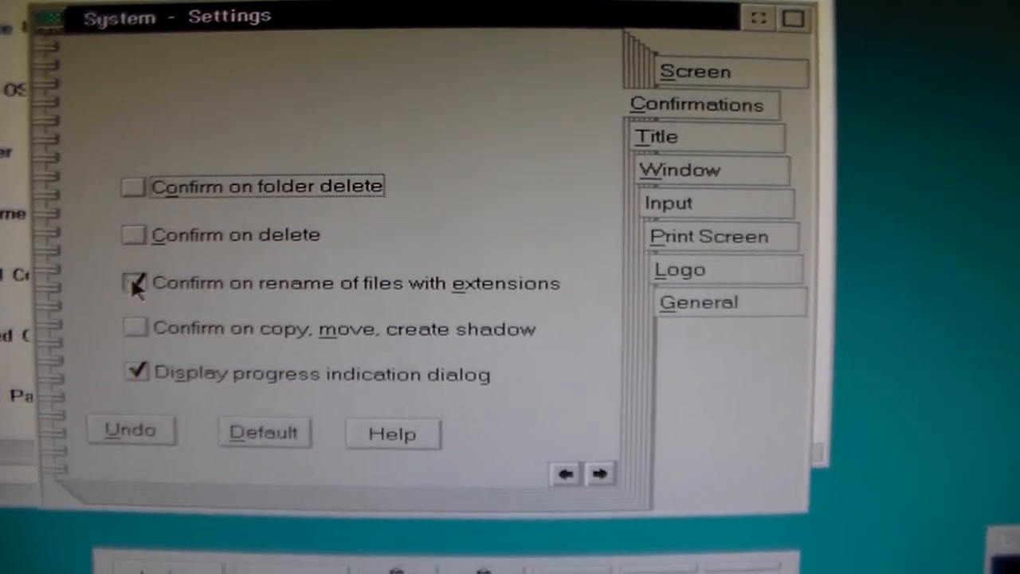
Step: Turn off rename confirmation for files with extensions and view the Window page
click(134, 283)
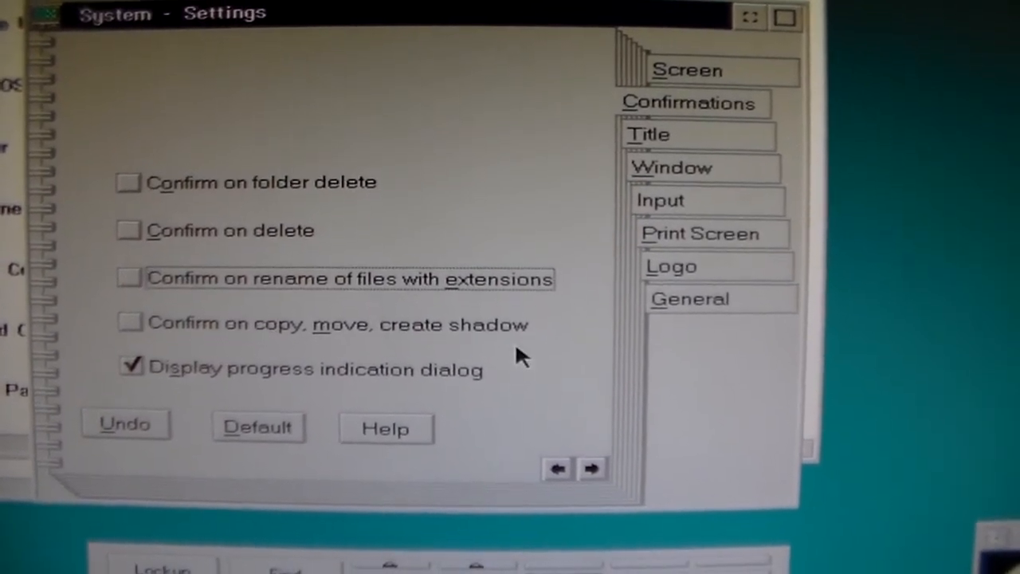
click(680, 134)
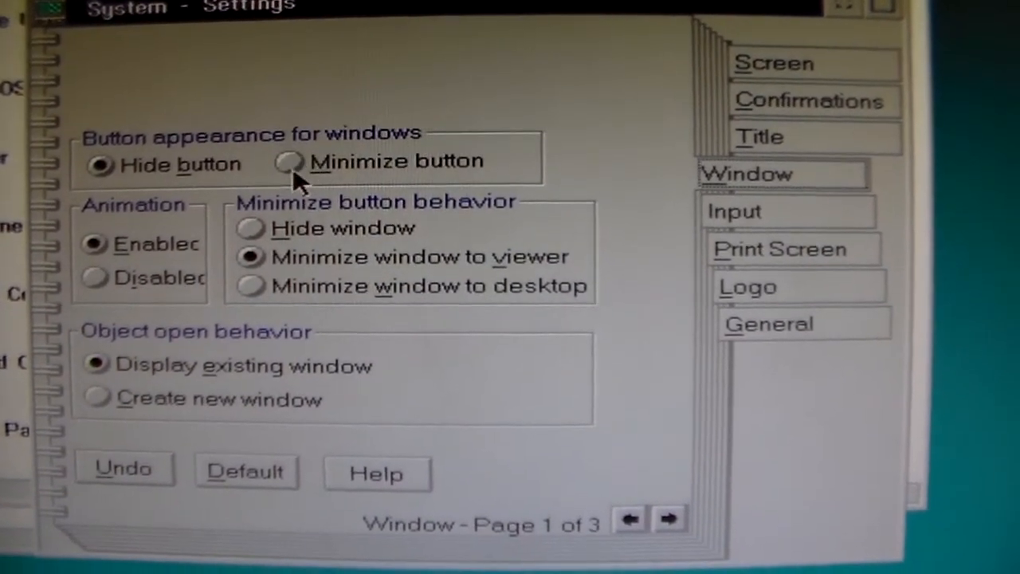
Step: Switch windows to a minimize button and view the folder auto-close options
click(290, 163)
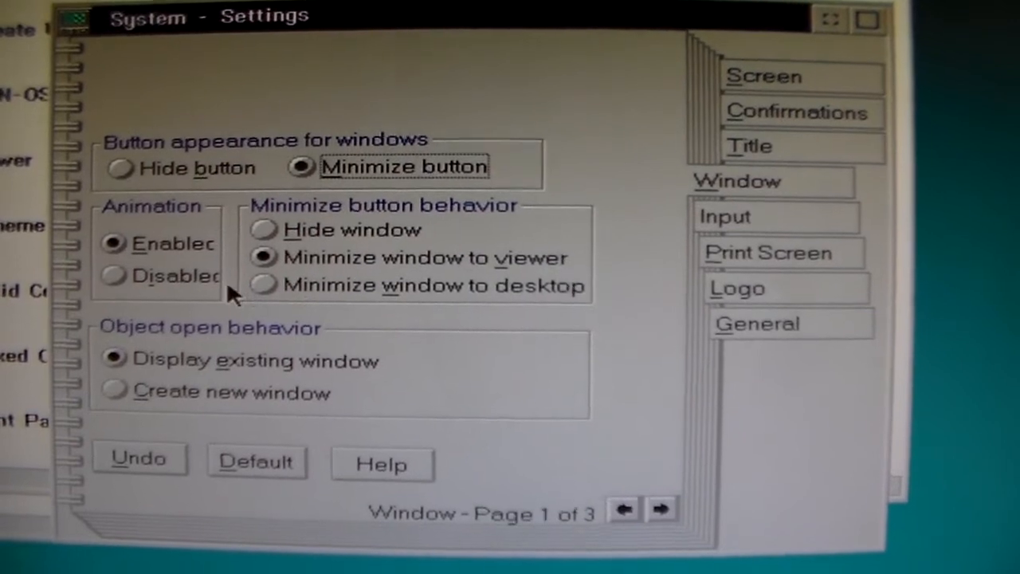
click(271, 291)
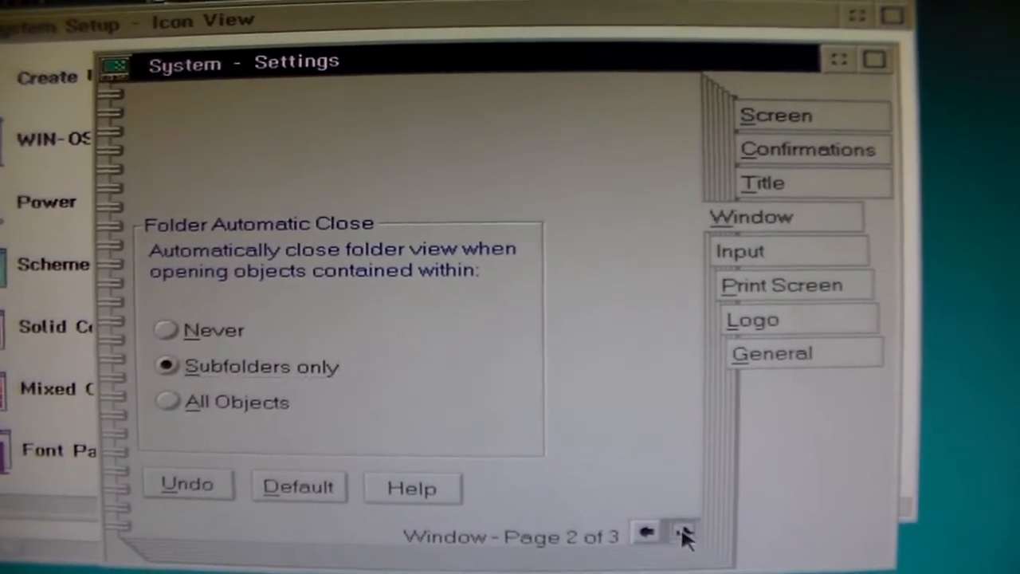
Step: Page through to the default folder view setting (Icon) and on to Input
click(685, 538)
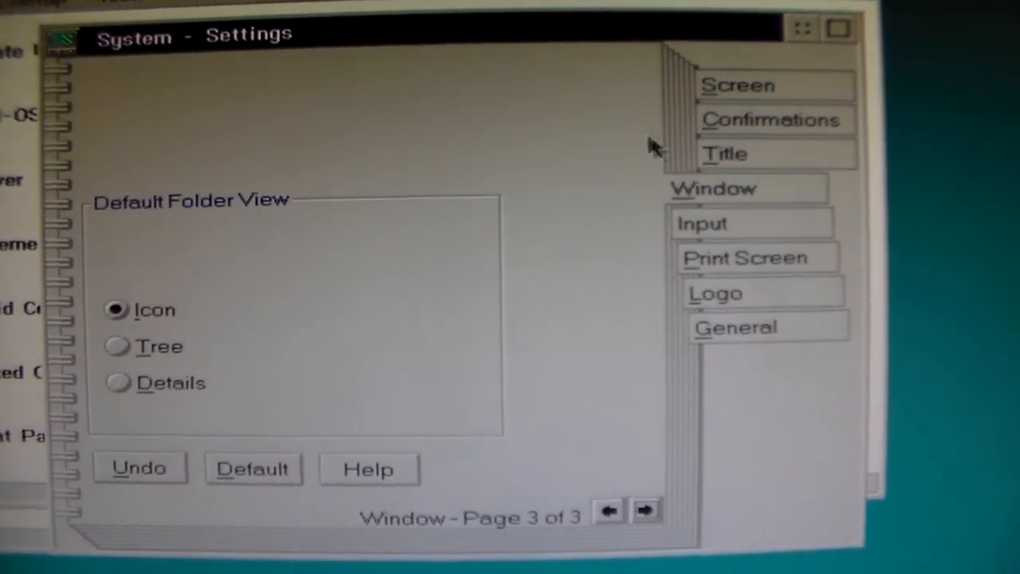
click(704, 224)
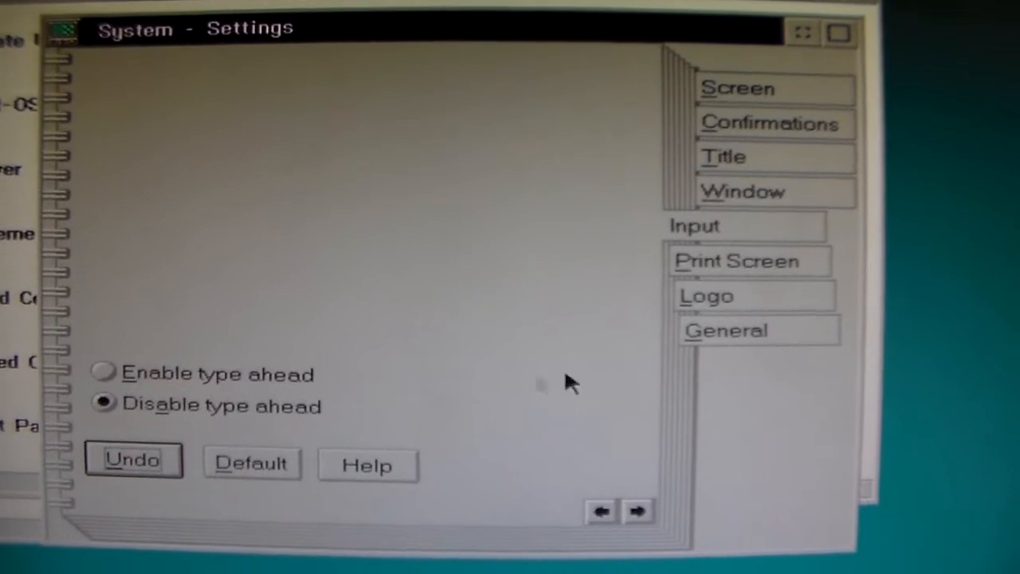
Step: Review the disabled type-ahead option on the System Input page
click(734, 261)
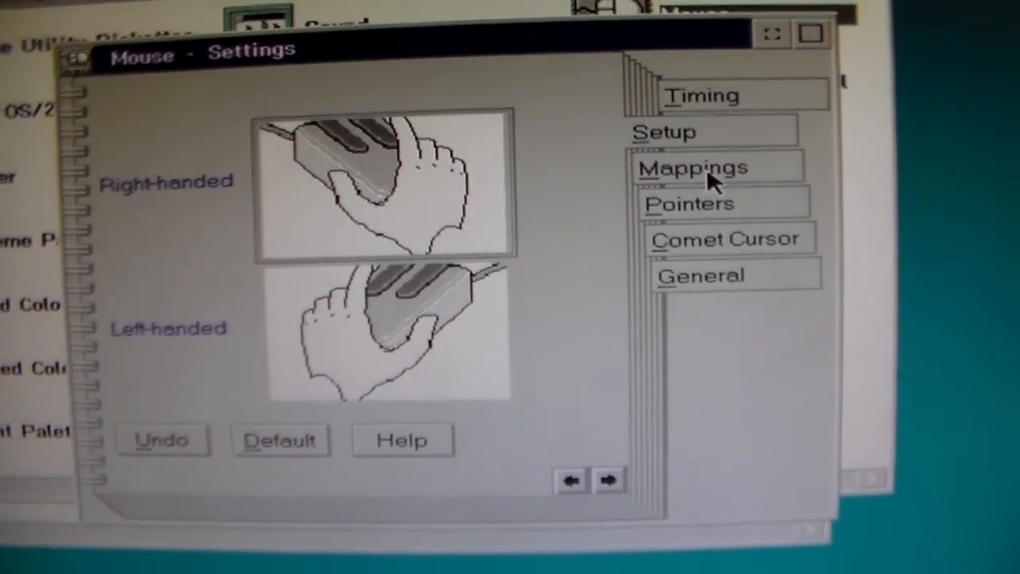
Step: View the mouse Mappings page and then the Pointers page
click(688, 167)
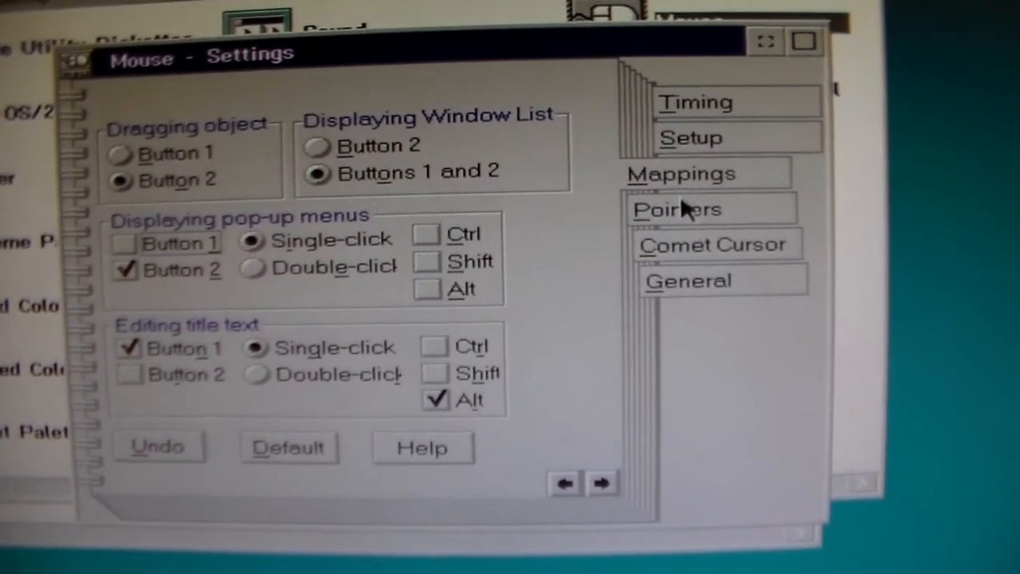
click(678, 209)
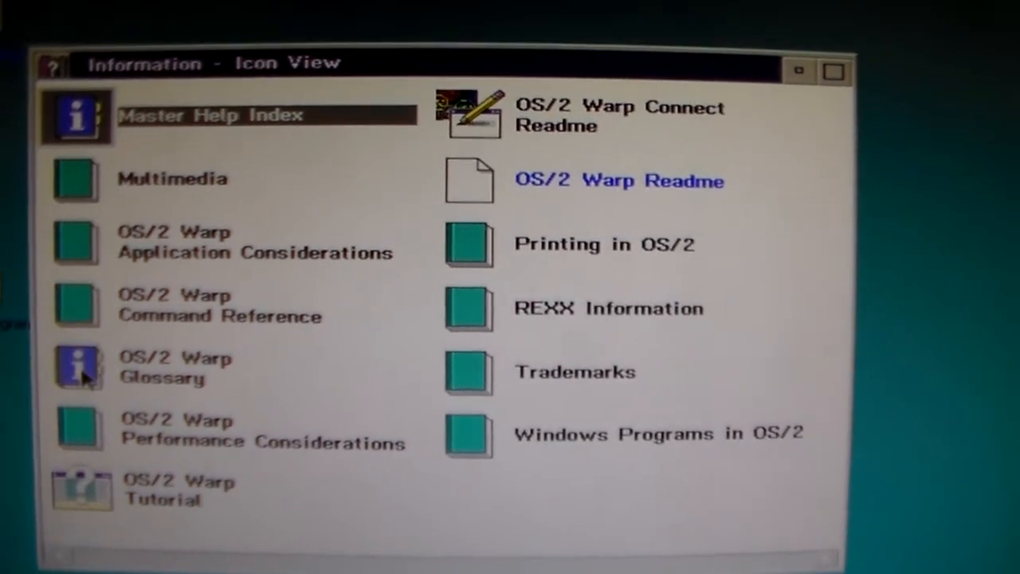
mouse_move(102, 500)
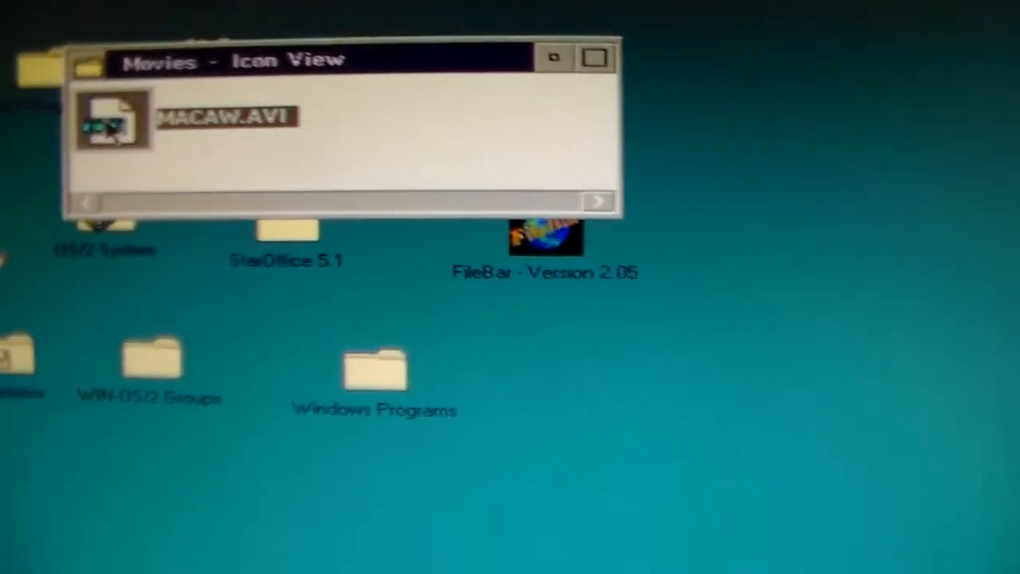
Step: Play the MACAW.AVI video clip from the Movies folder
double_click(110, 121)
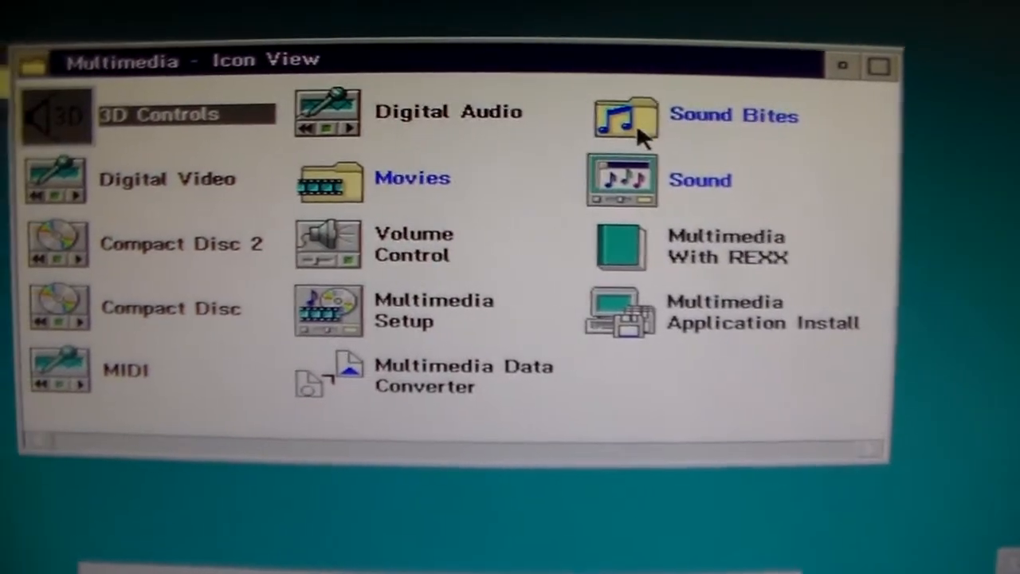
Step: Open Sound Bites and play BLUEJAM.MID in Media Player
double_click(622, 110)
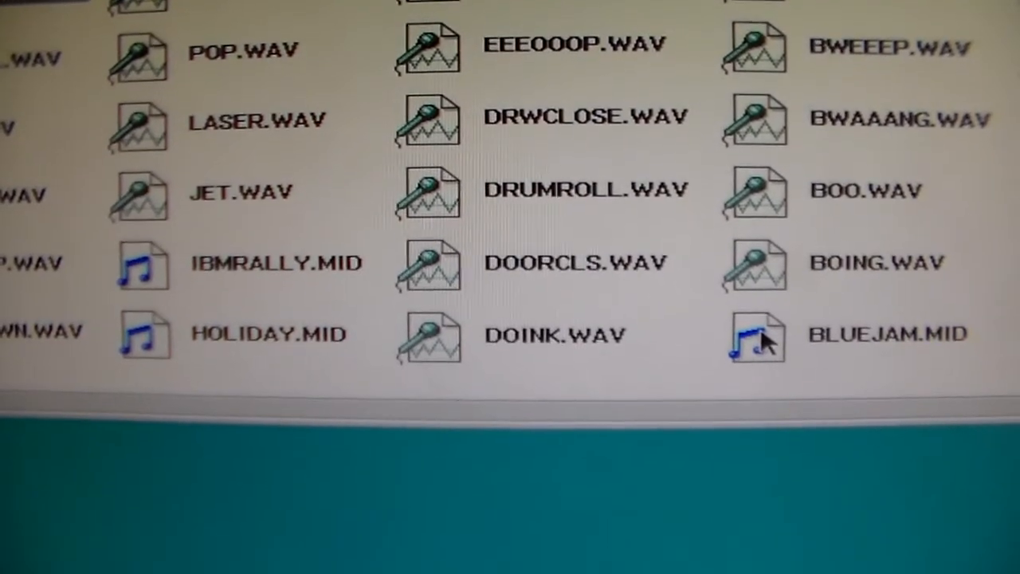
double_click(758, 341)
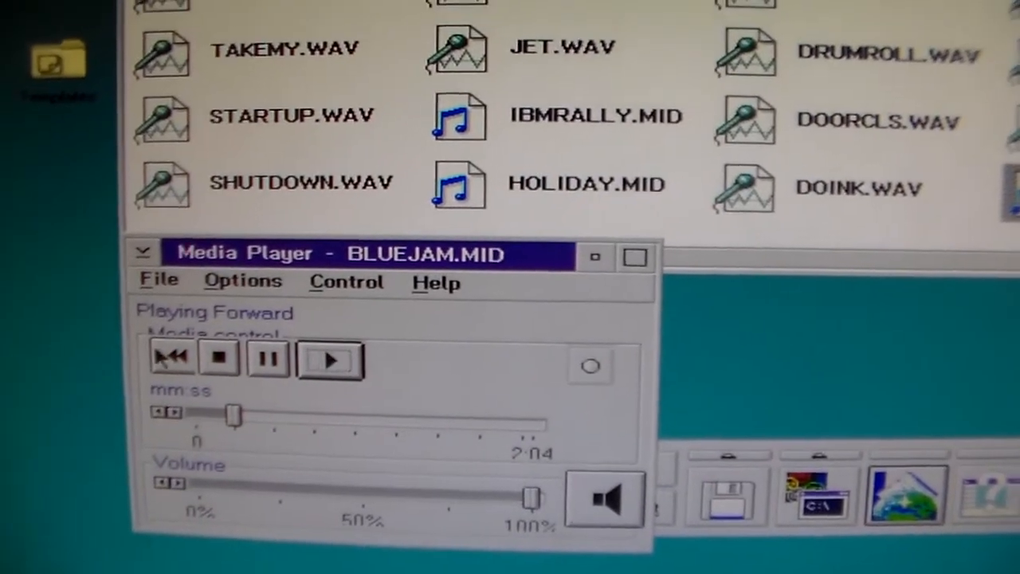
click(218, 359)
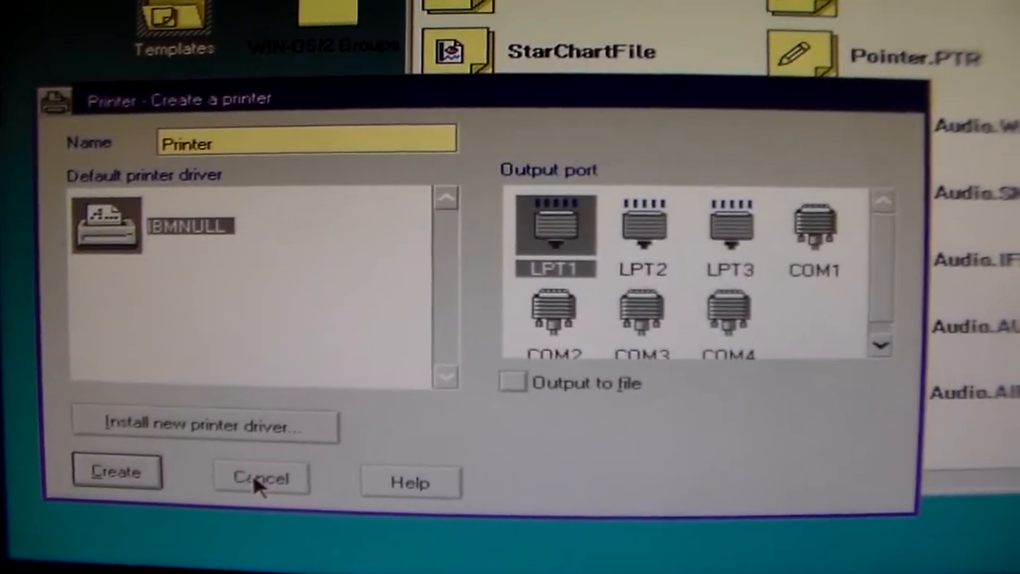
Step: Cancel the Create a printer dialog without adding a printer
click(260, 475)
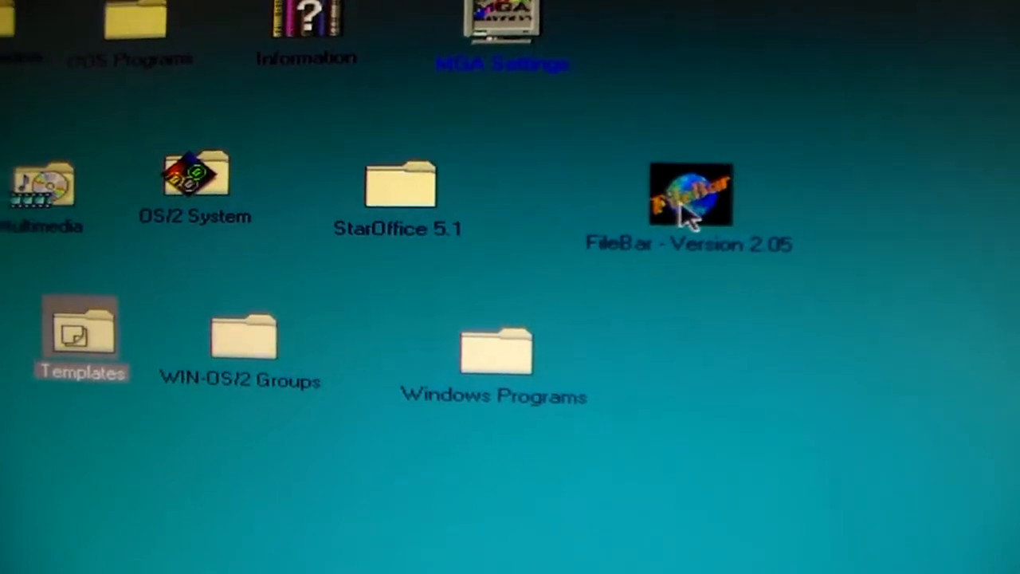
Step: Launch FileBar Version 2.05 to bring up its Registration Reminder
double_click(684, 195)
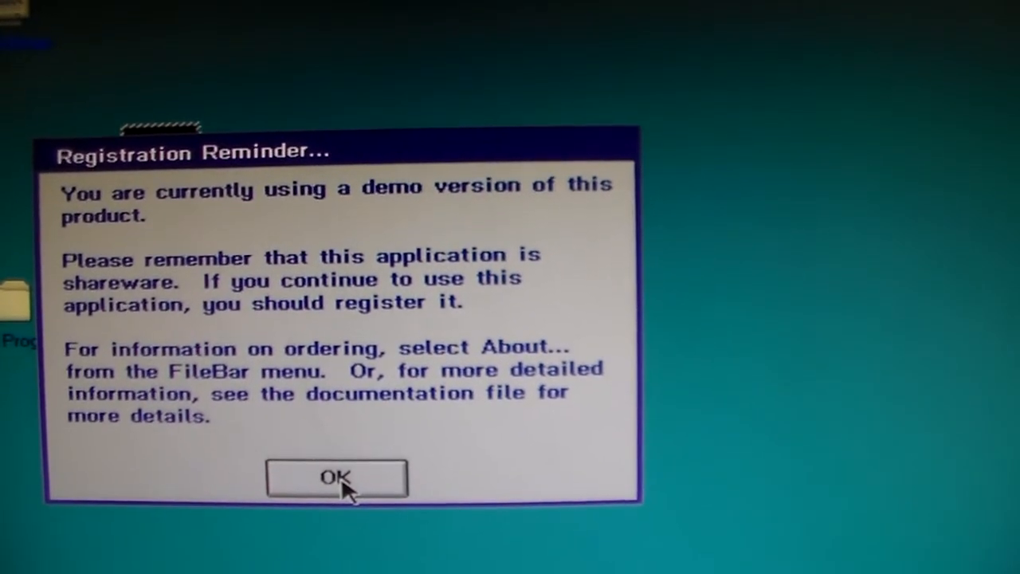
Step: Dismiss FileBar's shareware registration reminder with OK
click(338, 477)
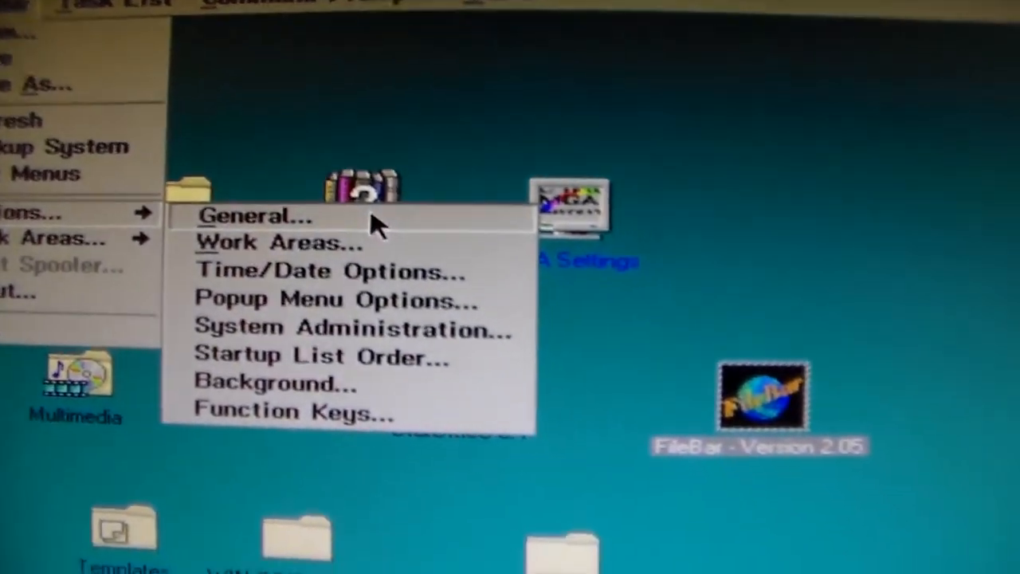
click(255, 215)
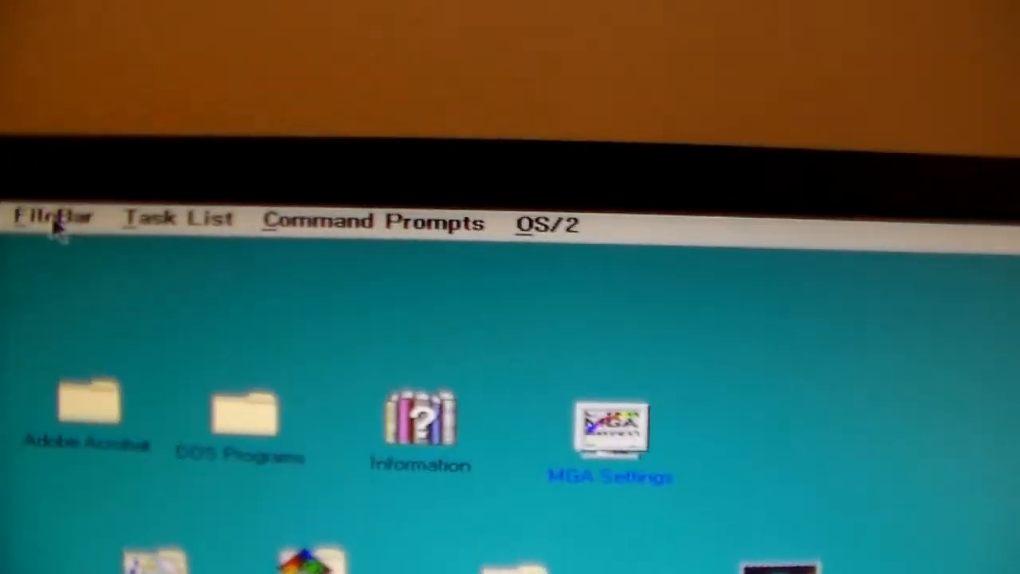
click(54, 216)
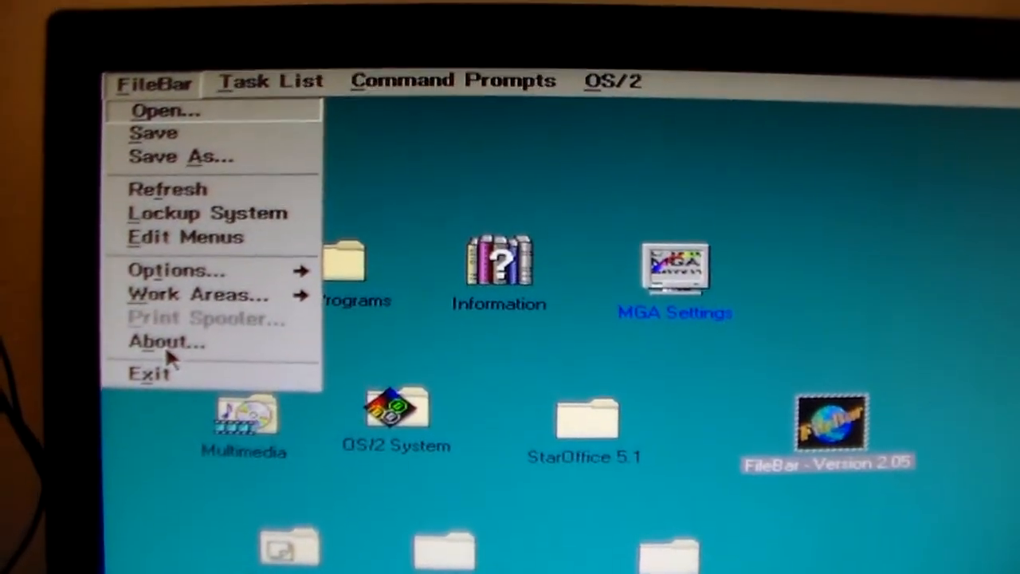
click(164, 342)
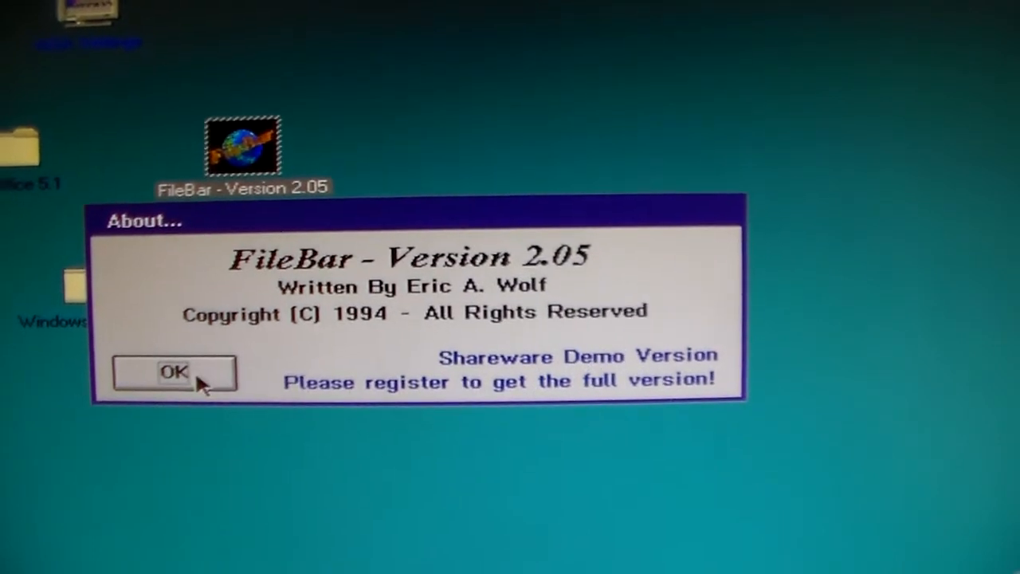
click(172, 374)
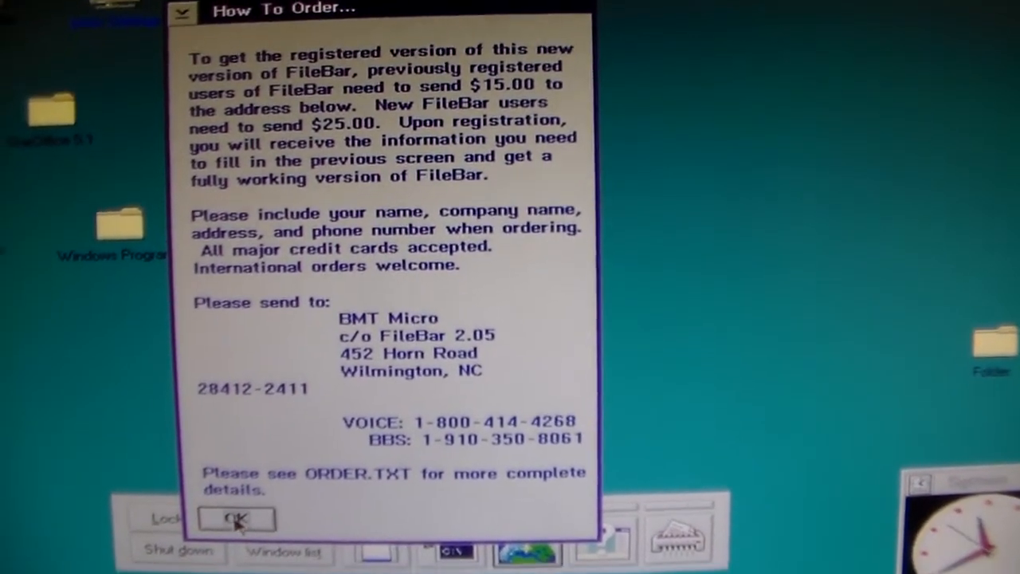
click(231, 519)
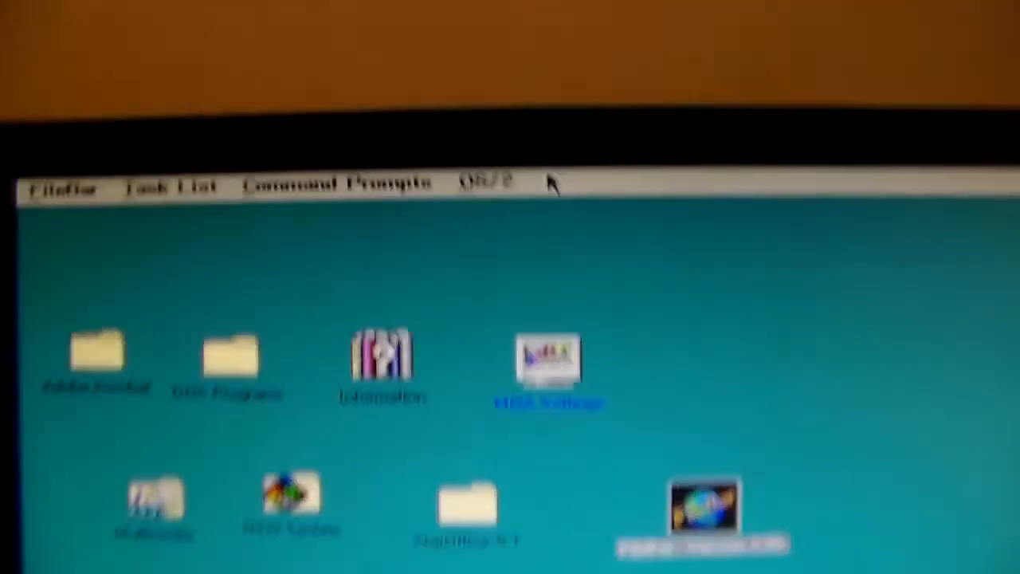
Step: Browse Command Prompts, then show the OS/2 menu's Internet submenu listing WebExplorer, FTP, Telnet
click(168, 187)
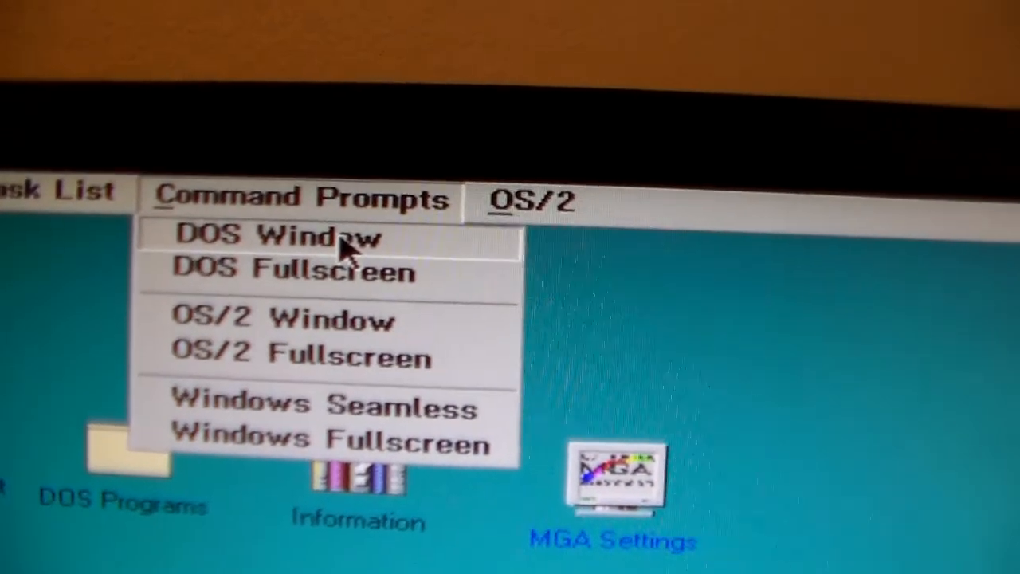
click(525, 199)
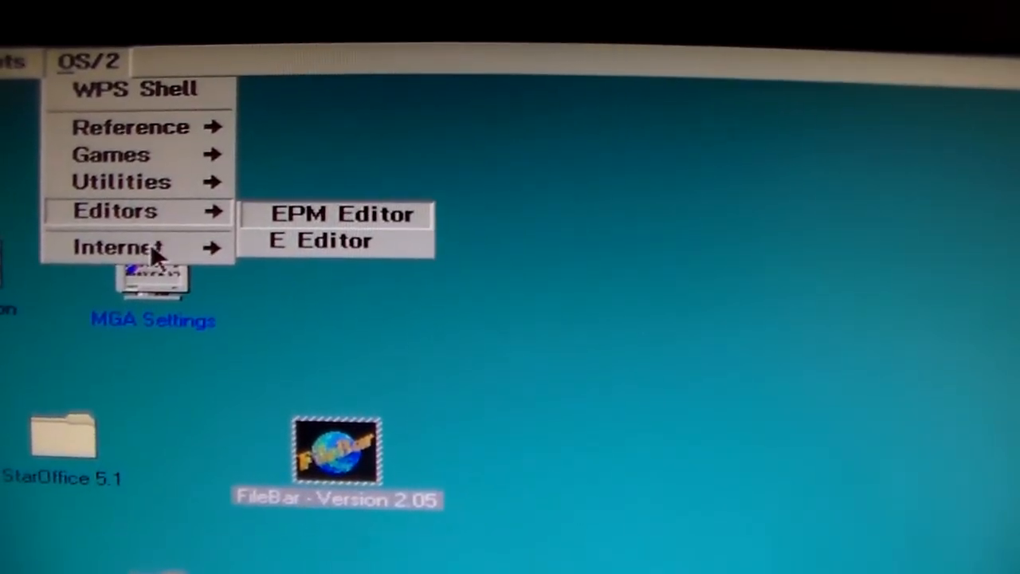
click(119, 246)
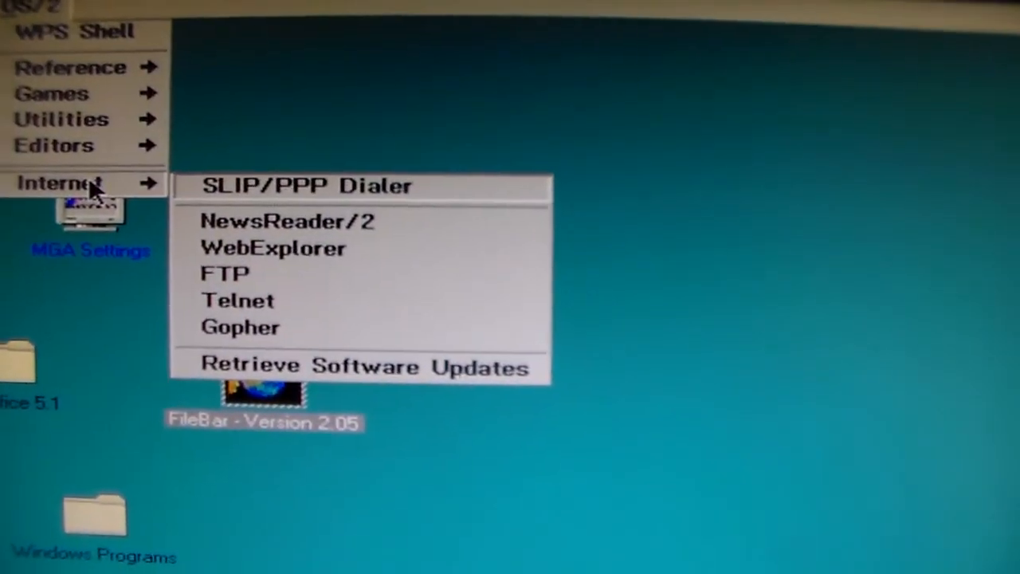